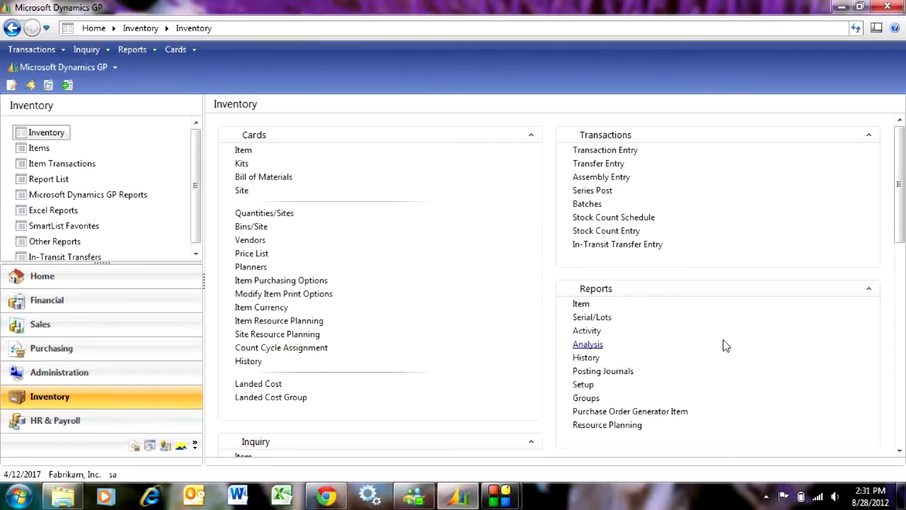
pyautogui.moveTo(606, 347)
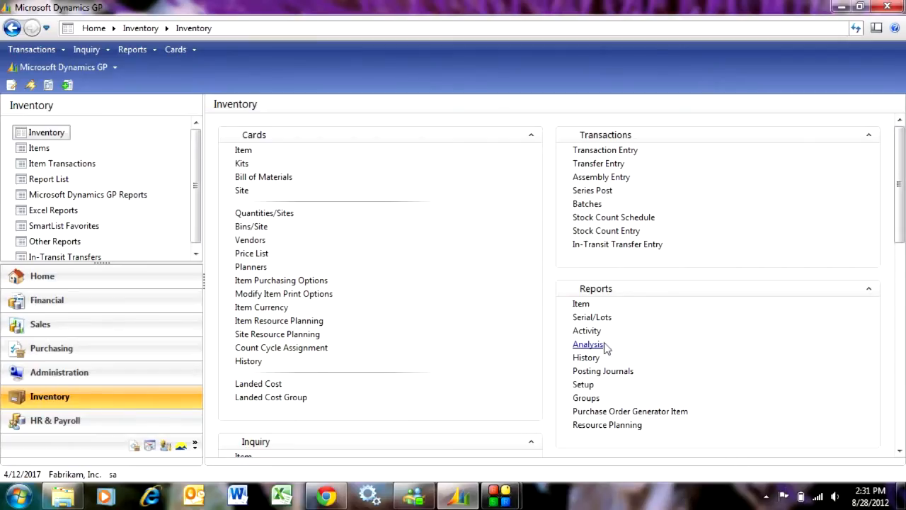
# Run the Purchase Receipts report with the demo option to a 32-page screen output
pyautogui.click(586, 329)
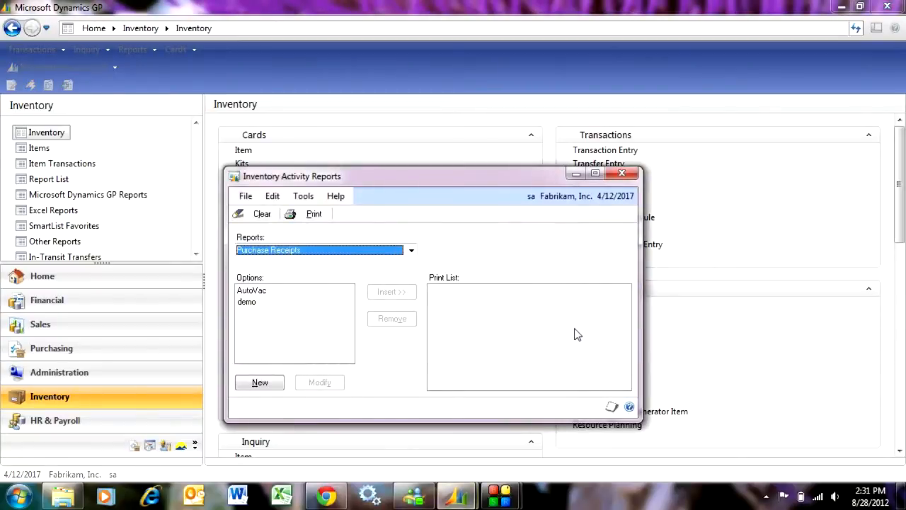
pyautogui.moveTo(296, 266)
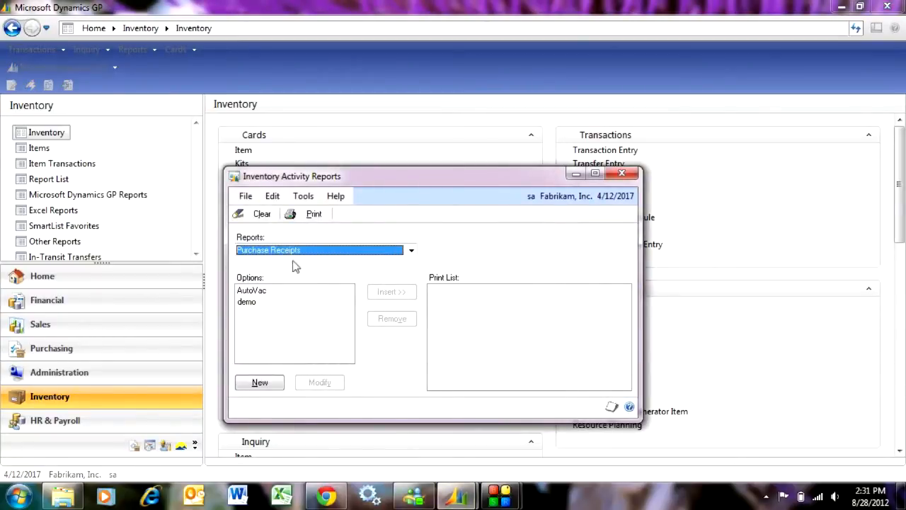
pyautogui.click(246, 302)
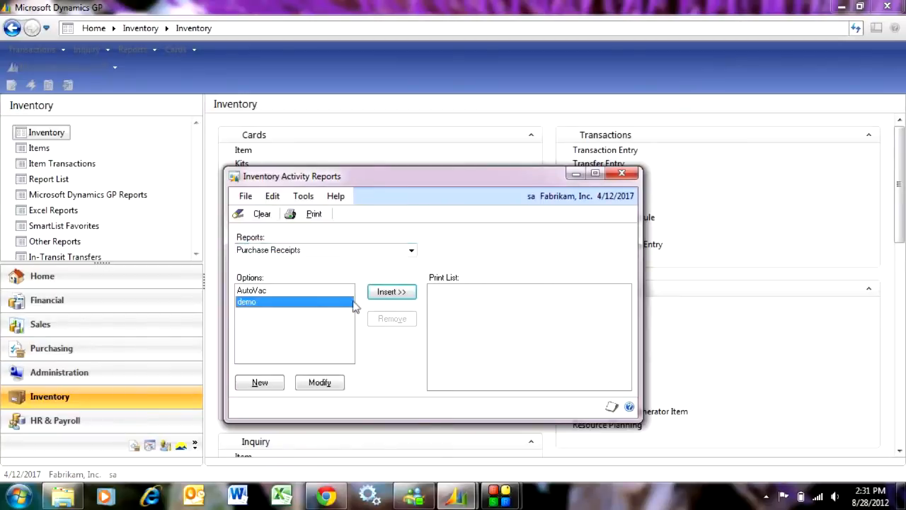
pyautogui.click(391, 292)
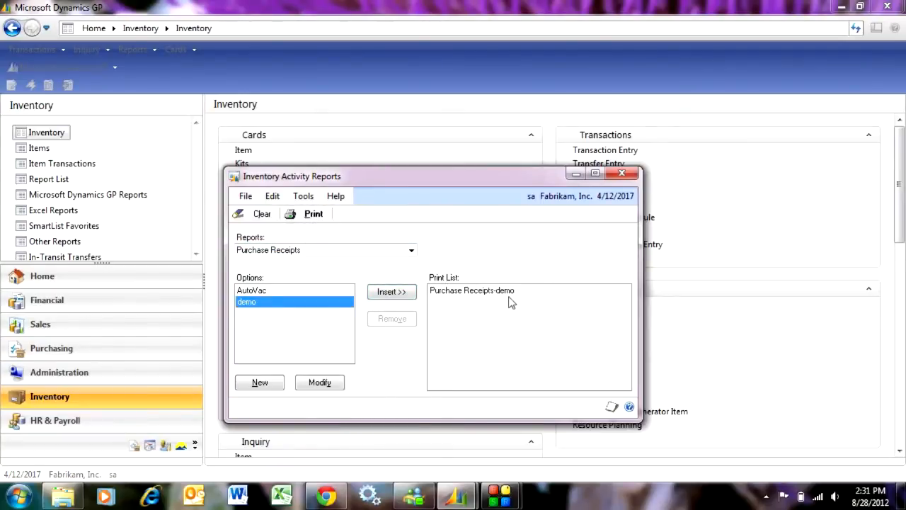
pyautogui.click(314, 212)
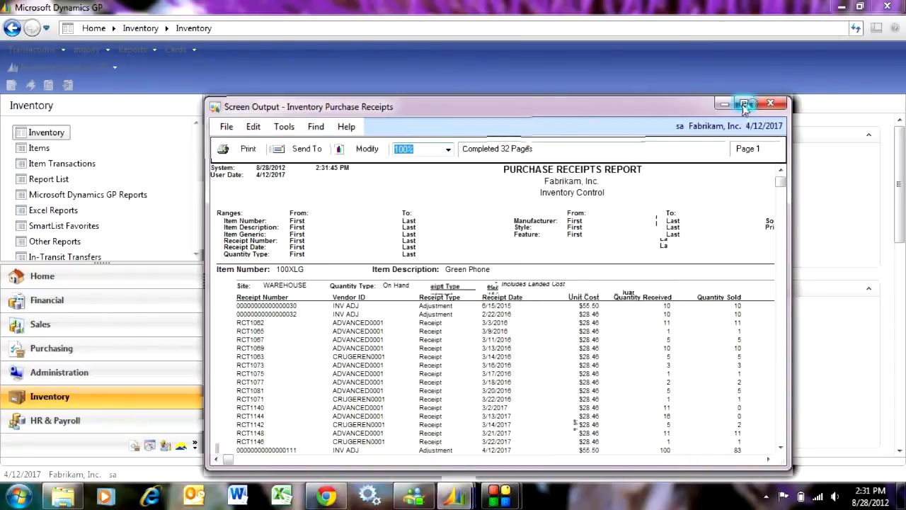
# Maximize the Screen Output window to review all Purchase Receipts columns
pyautogui.click(744, 105)
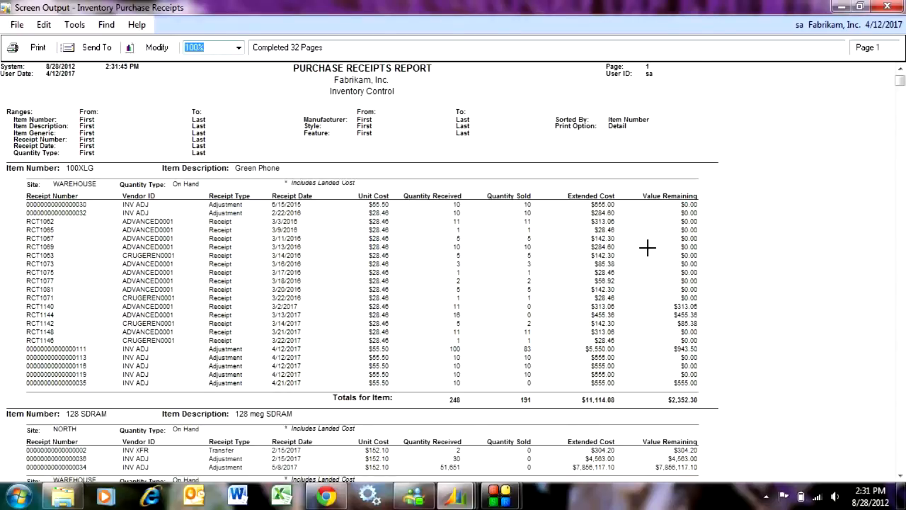
pyautogui.moveTo(283, 354)
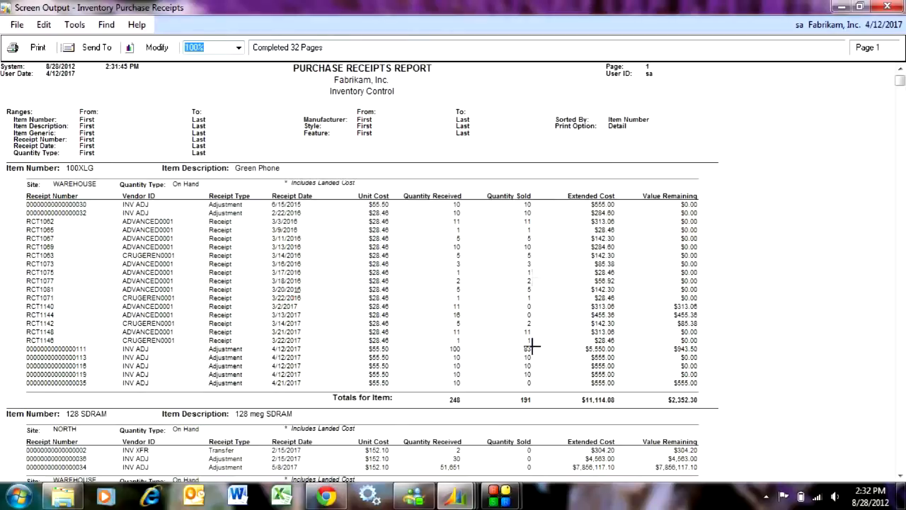
pyautogui.moveTo(694, 211)
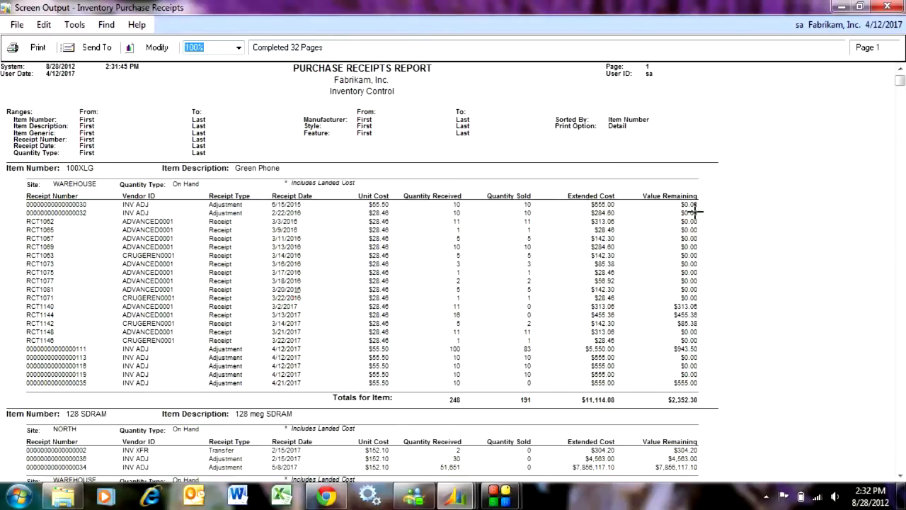
pyautogui.moveTo(710, 380)
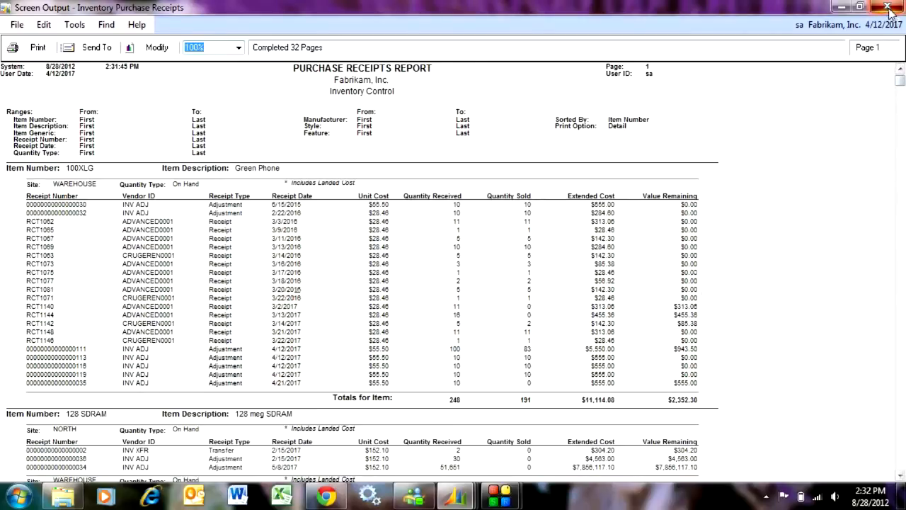
# Close the receipts output and run the Stock Status report with the demo option to screen
pyautogui.click(889, 9)
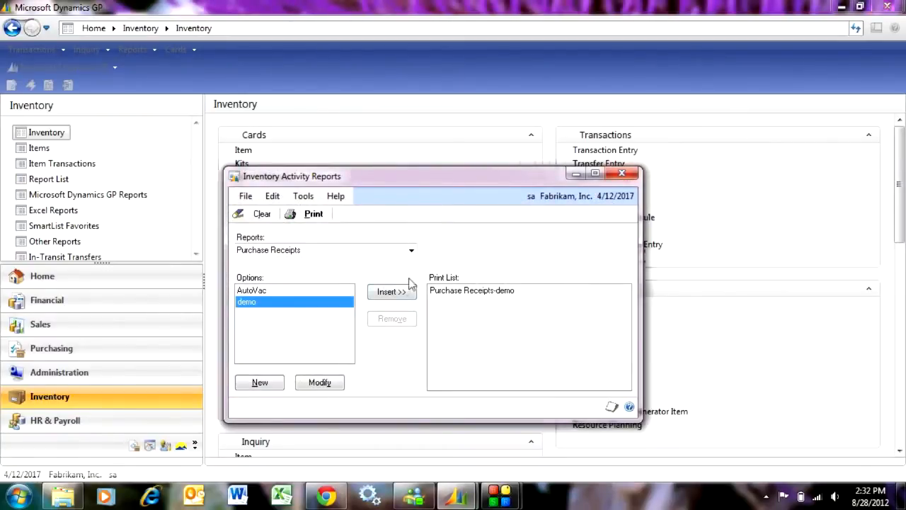
pyautogui.click(411, 249)
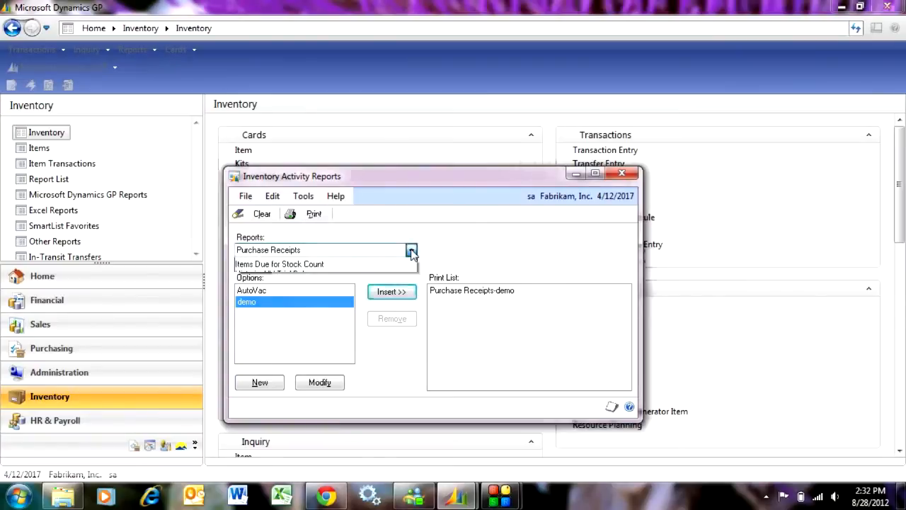
pyautogui.click(410, 249)
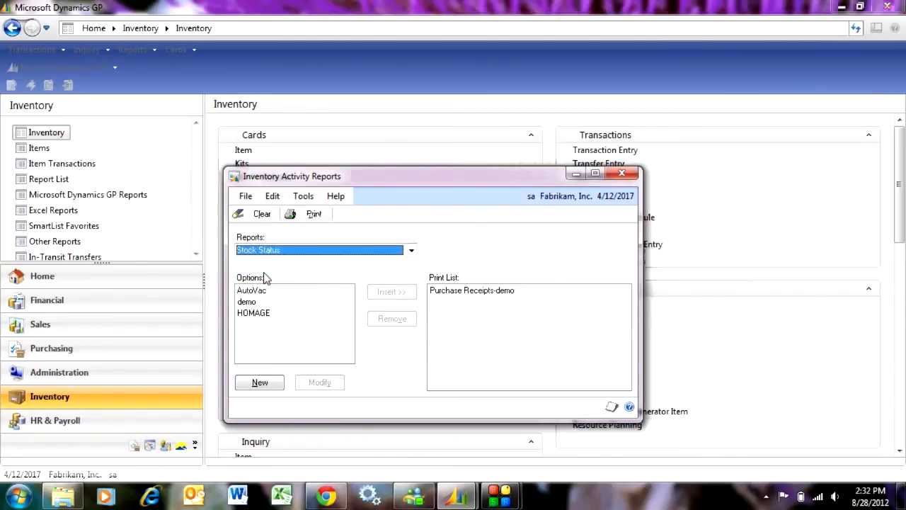
pyautogui.click(246, 301)
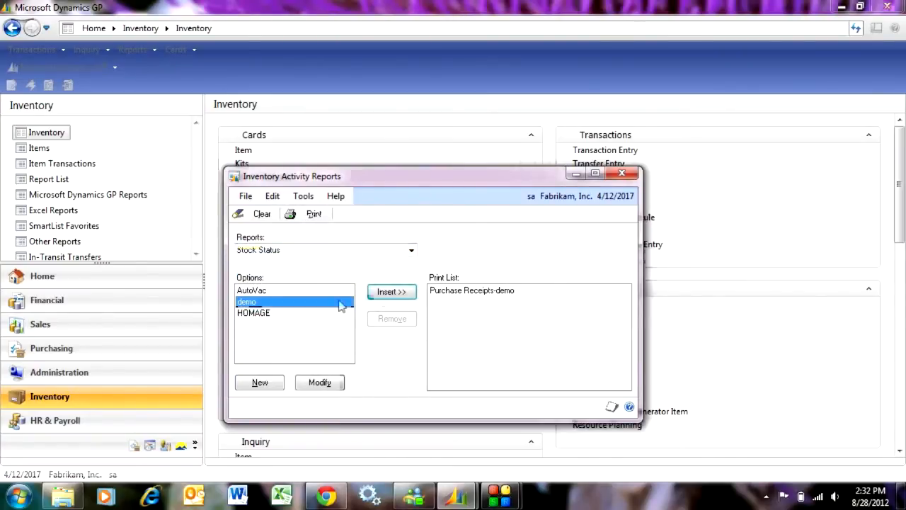
pyautogui.click(390, 292)
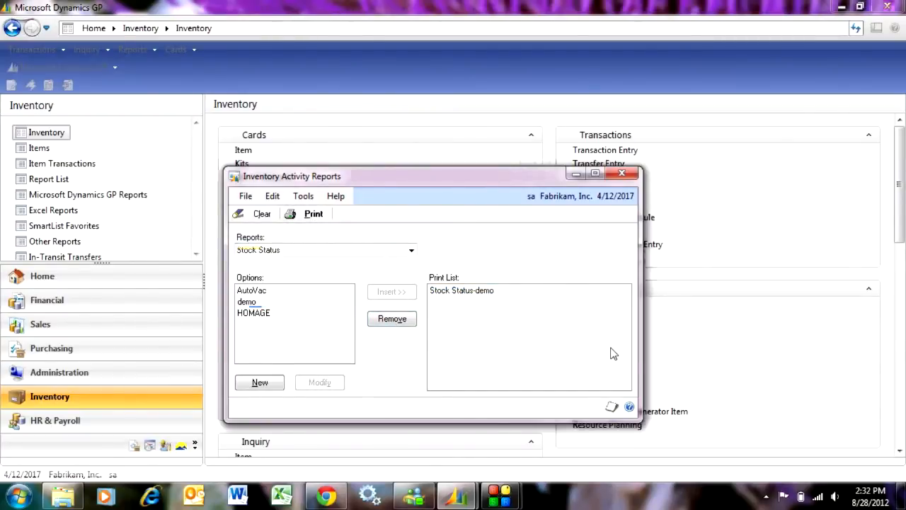
pyautogui.click(313, 213)
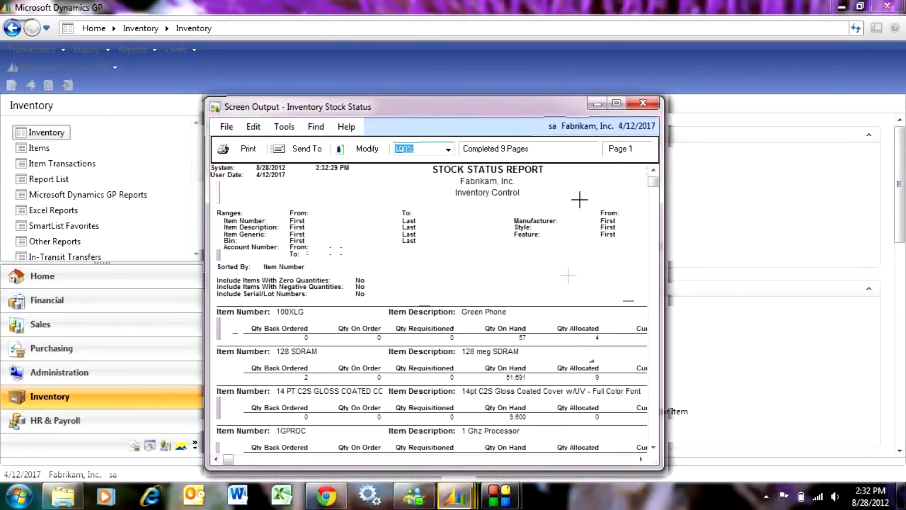